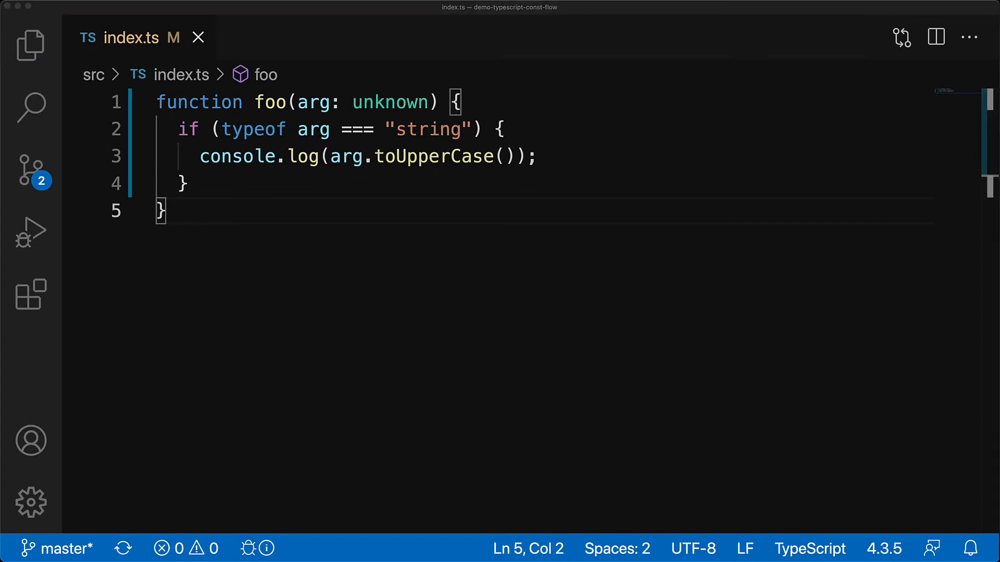
Select the typeof arg === "string" condition inside foo's if statement
left_click(221, 129)
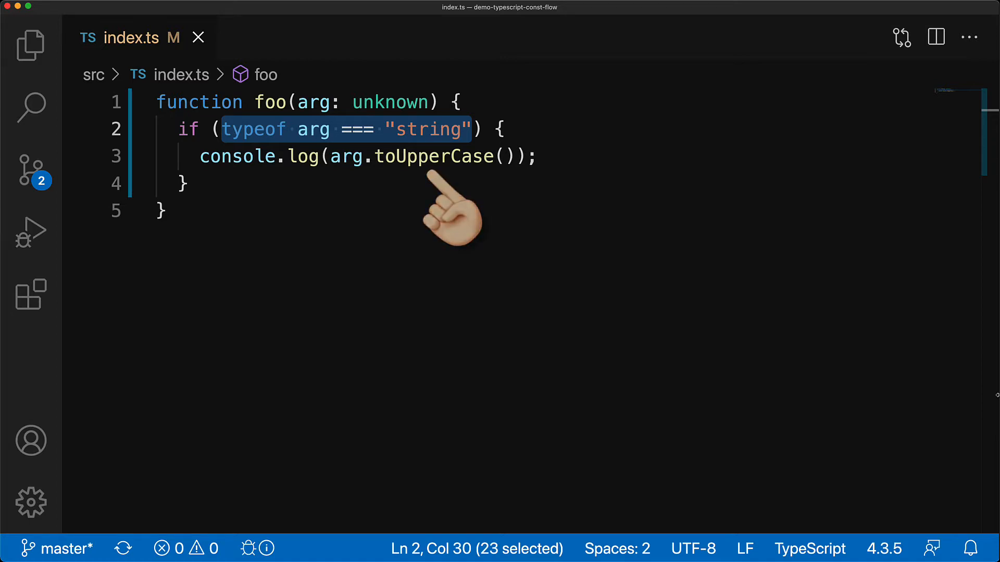
Extract the typeof condition into a constant named isArgString in foo's scope
left_click(167, 98)
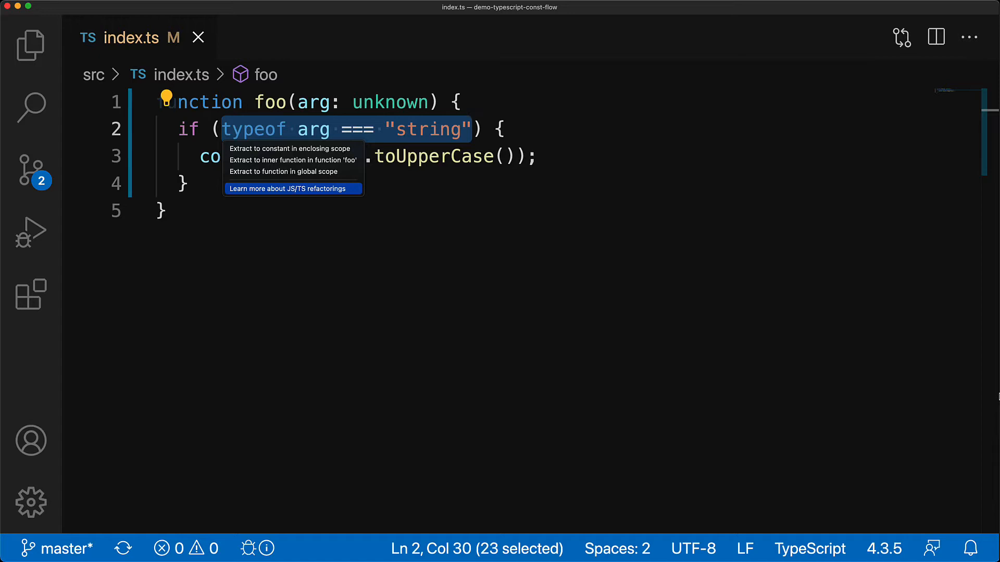
left_click(290, 149)
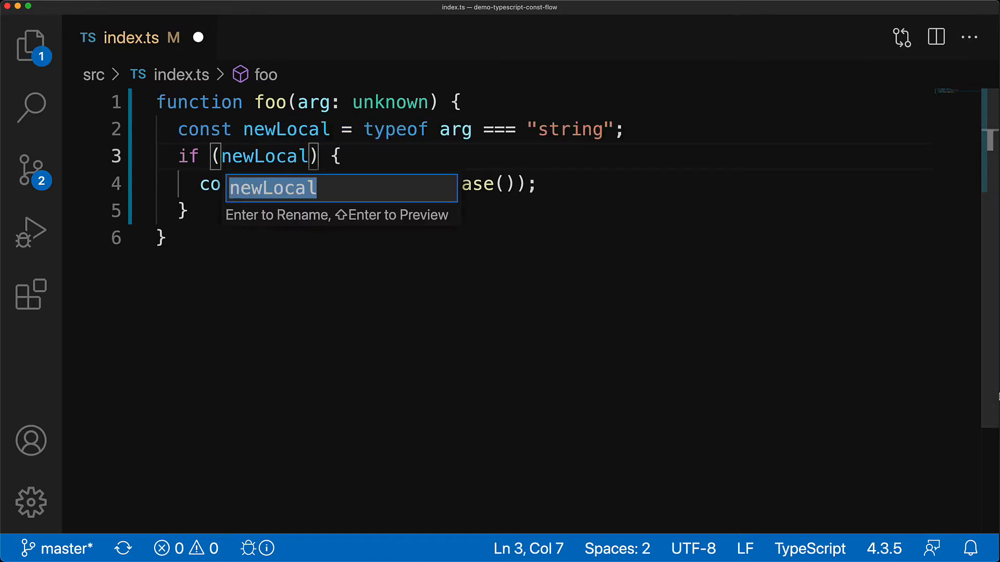
type("isArgStrin")
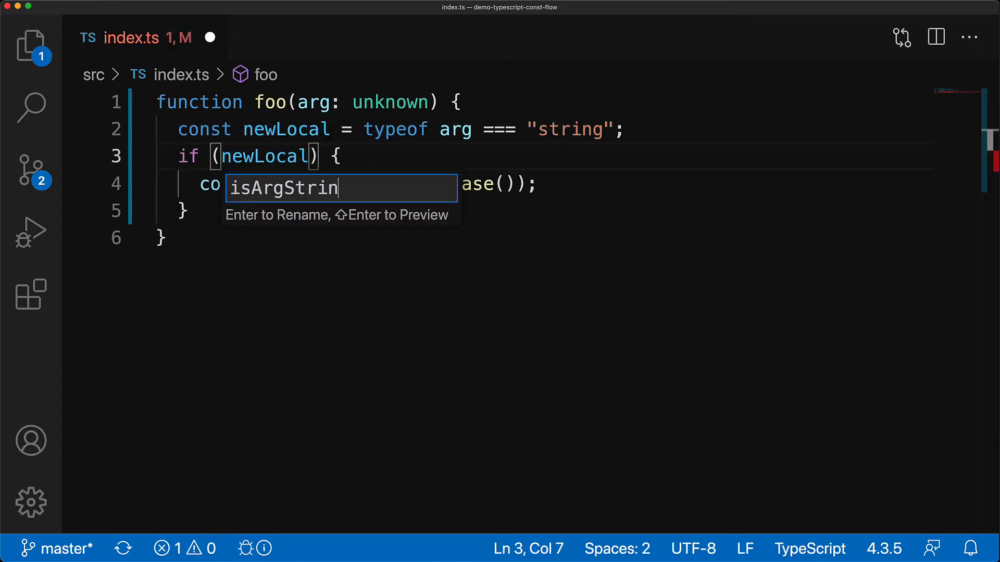
key("Return")
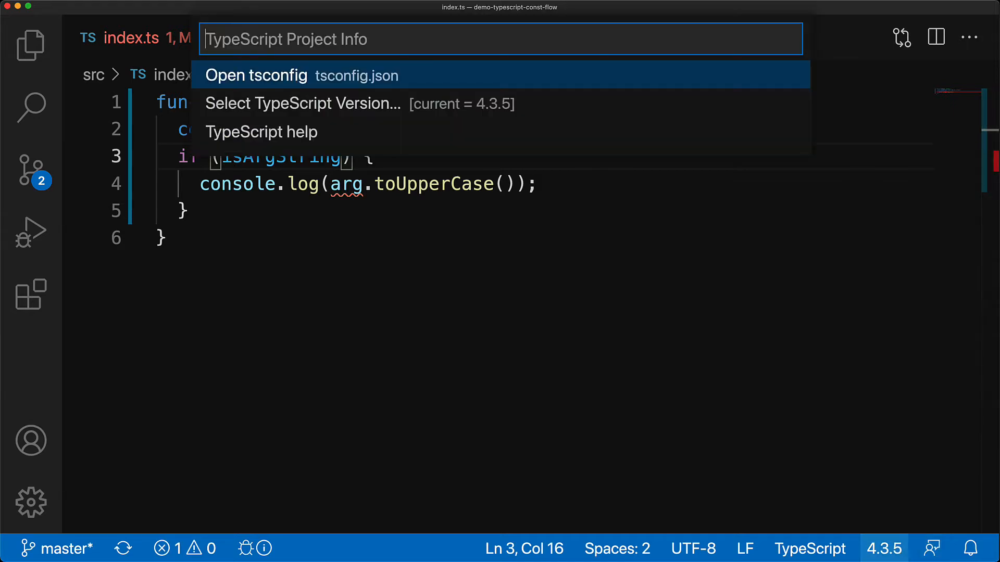
Use the workspace TypeScript 4.4.2 so the isArgString check narrows arg
left_click(302, 105)
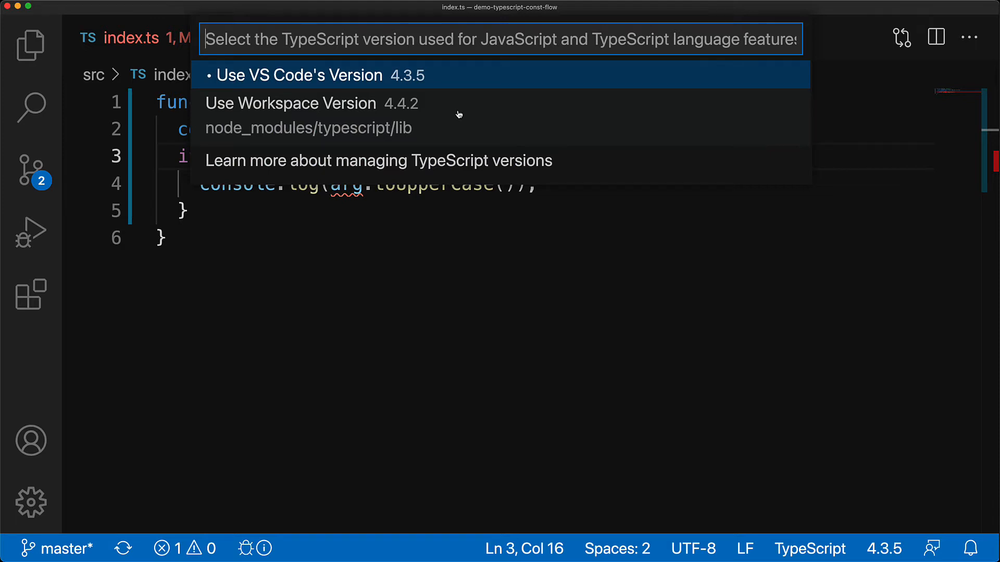
left_click(291, 103)
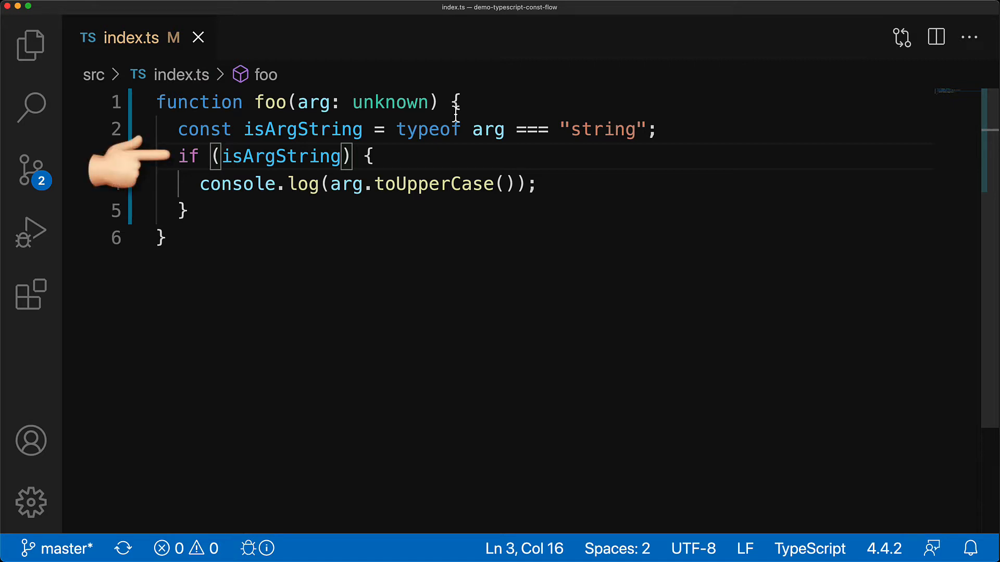
mouse_move(306, 185)
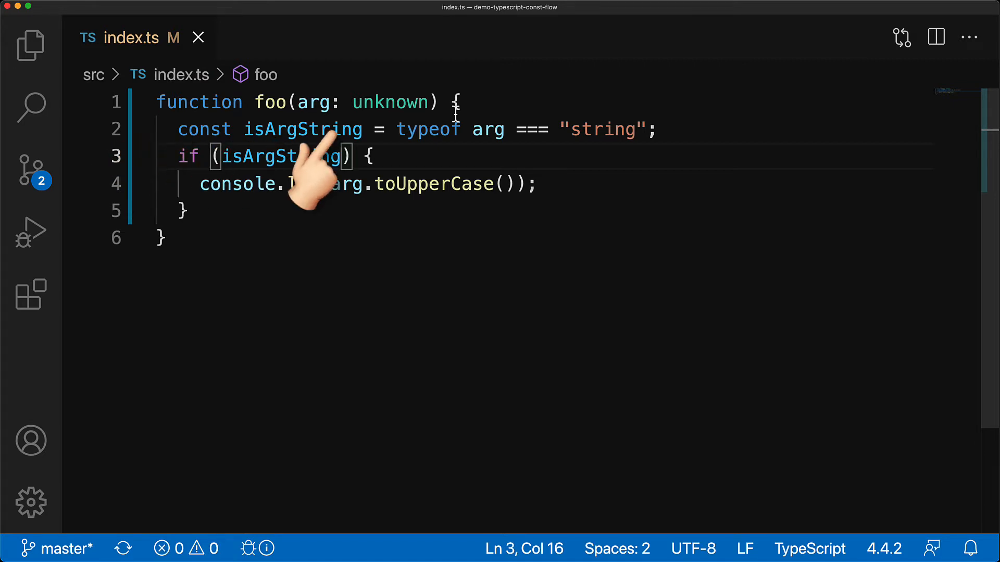
mouse_move(510, 204)
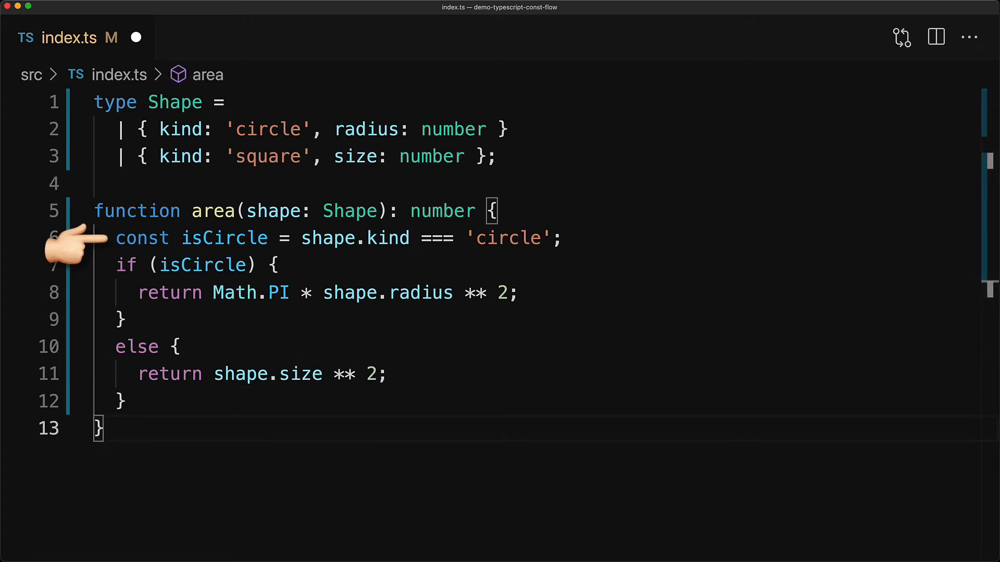
mouse_move(70, 266)
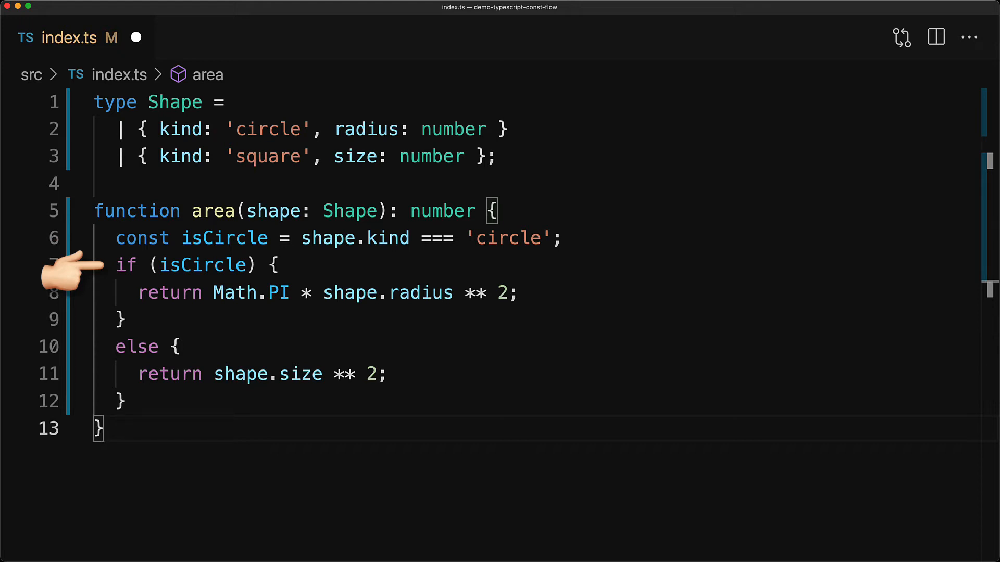
mouse_move(606, 240)
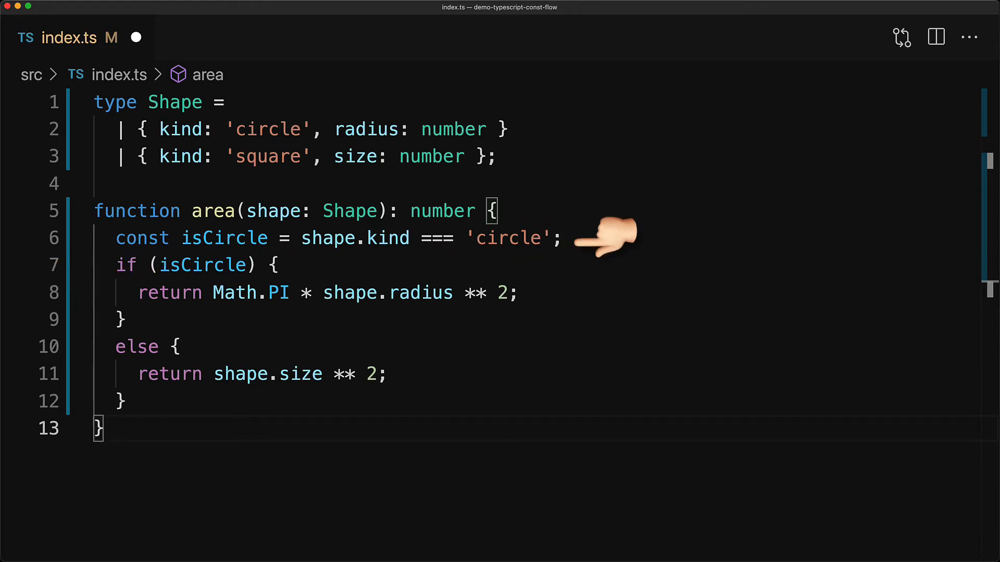
mouse_move(567, 255)
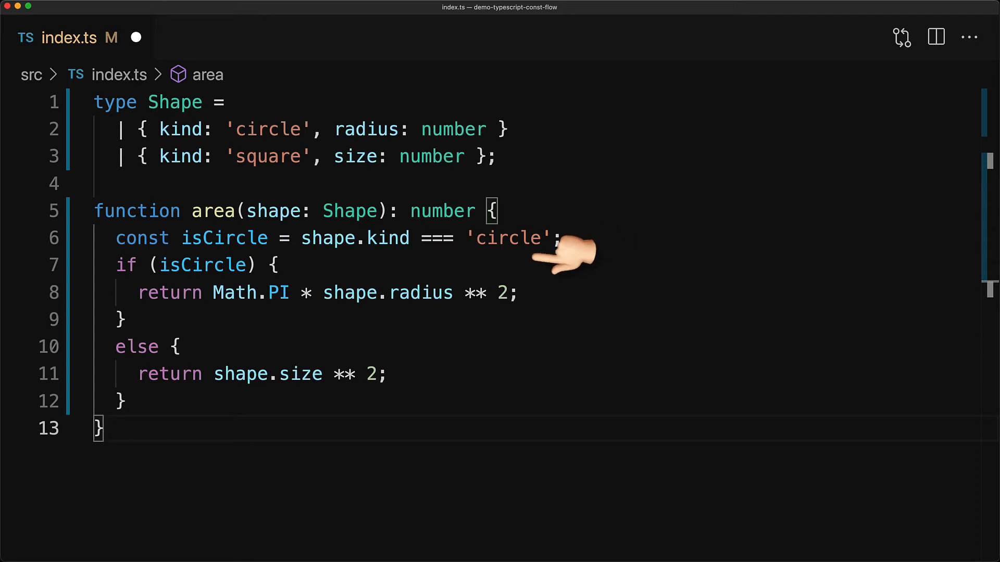
mouse_move(402, 325)
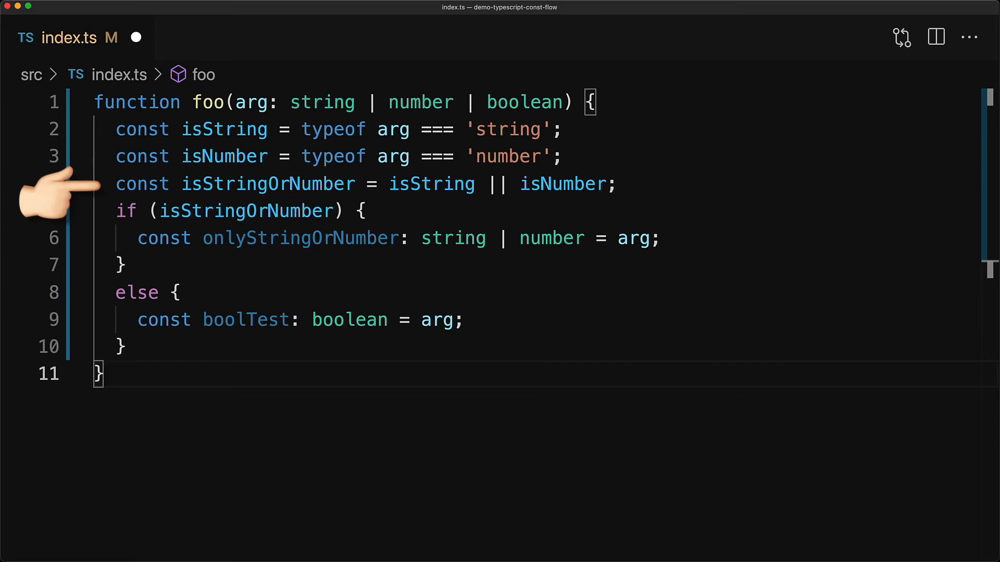
mouse_move(136, 37)
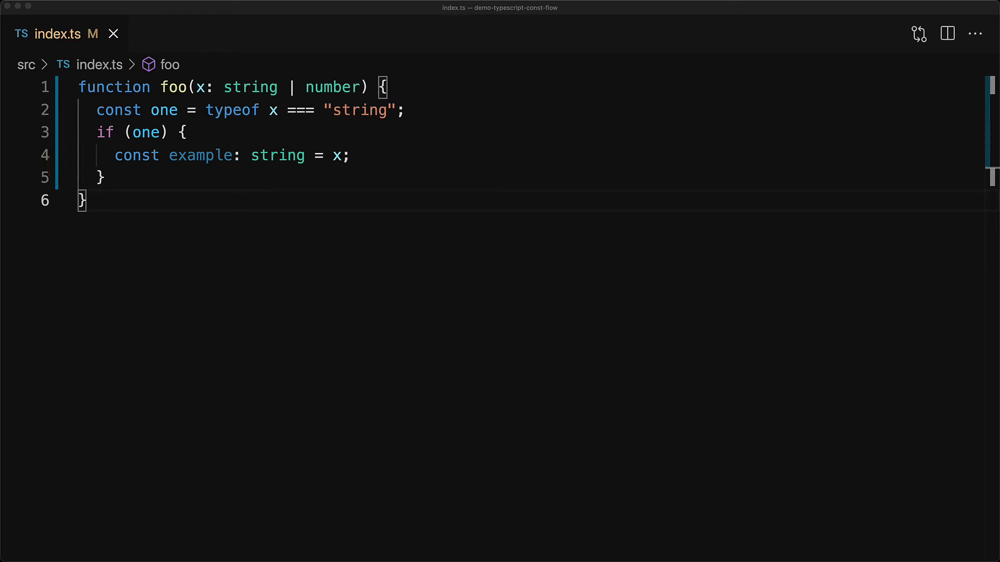
Add const two = one; as the first alias after the typeof x === "string" check
type("const two = one;")
type("const seven = six;")
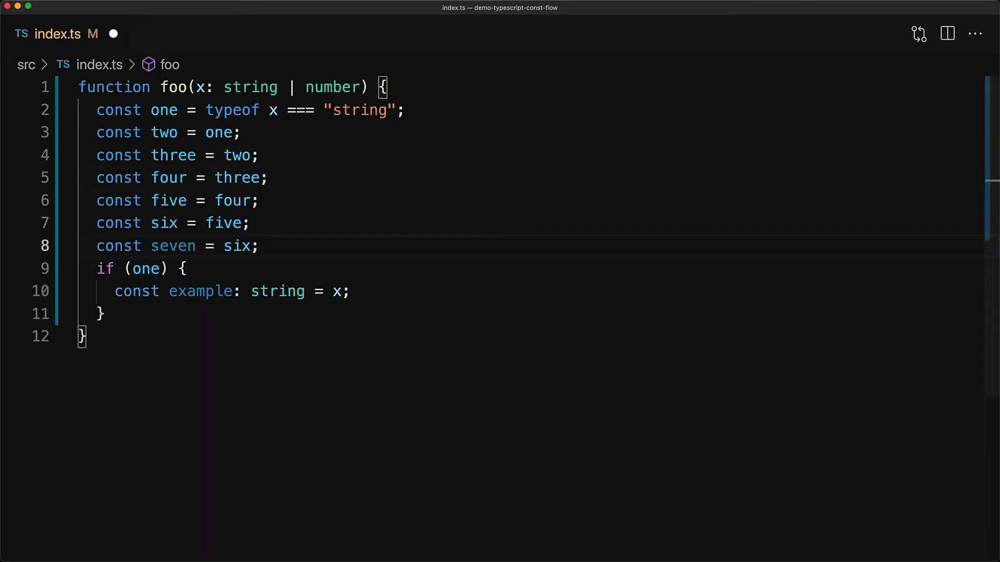
mouse_move(113, 33)
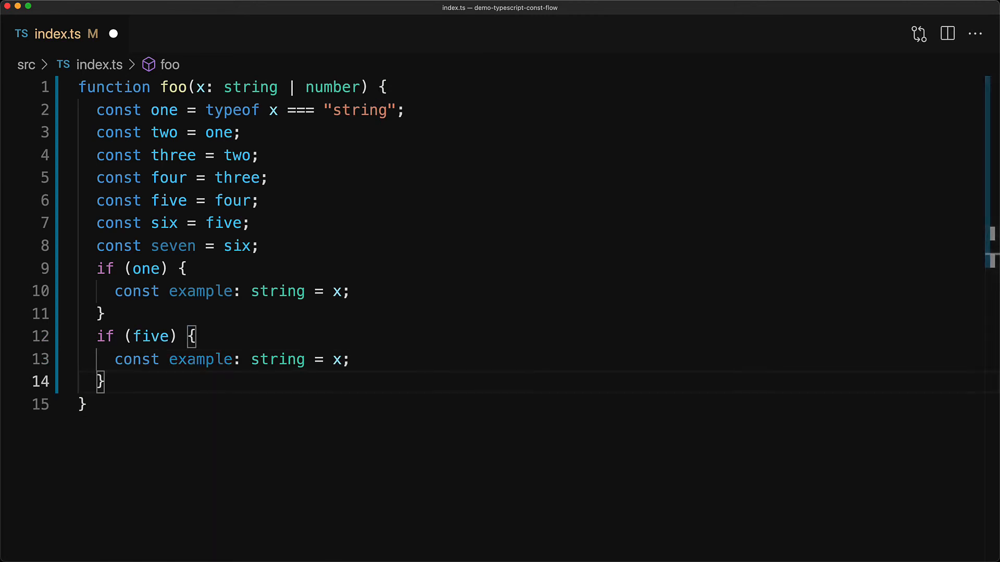
mouse_move(225, 402)
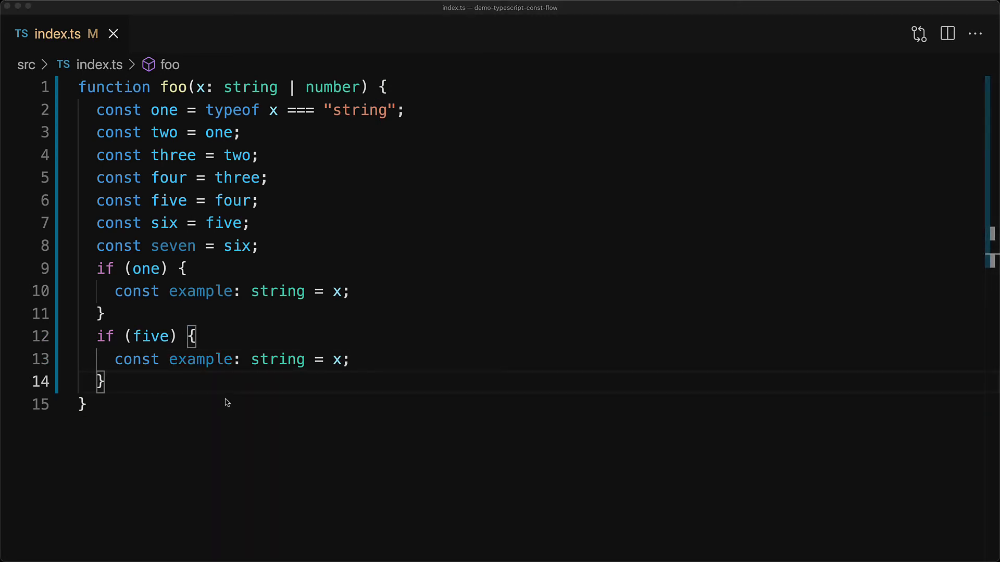
Add an if (six) block whose branch fails to narrow x to string
type("if (six) {")
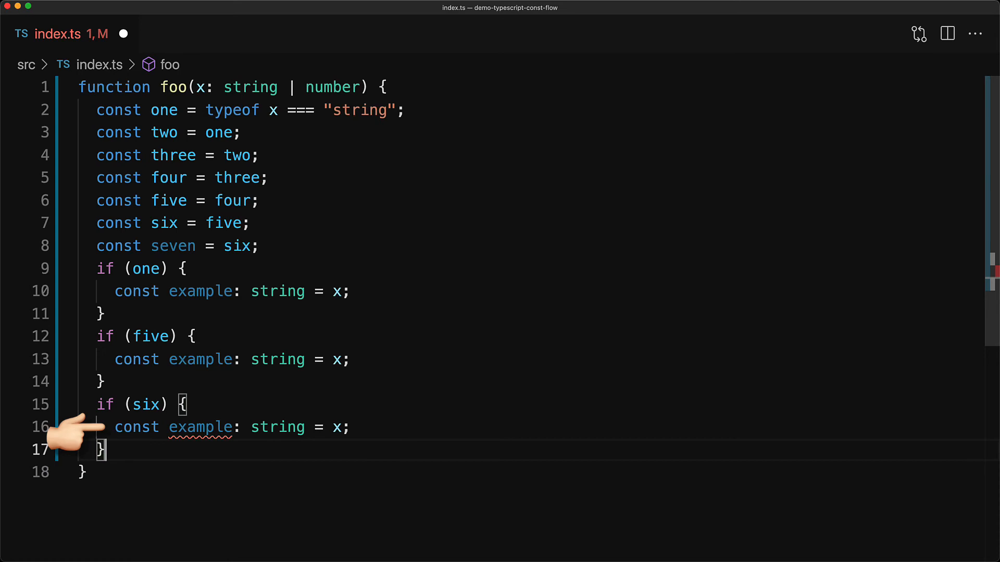
mouse_move(64, 408)
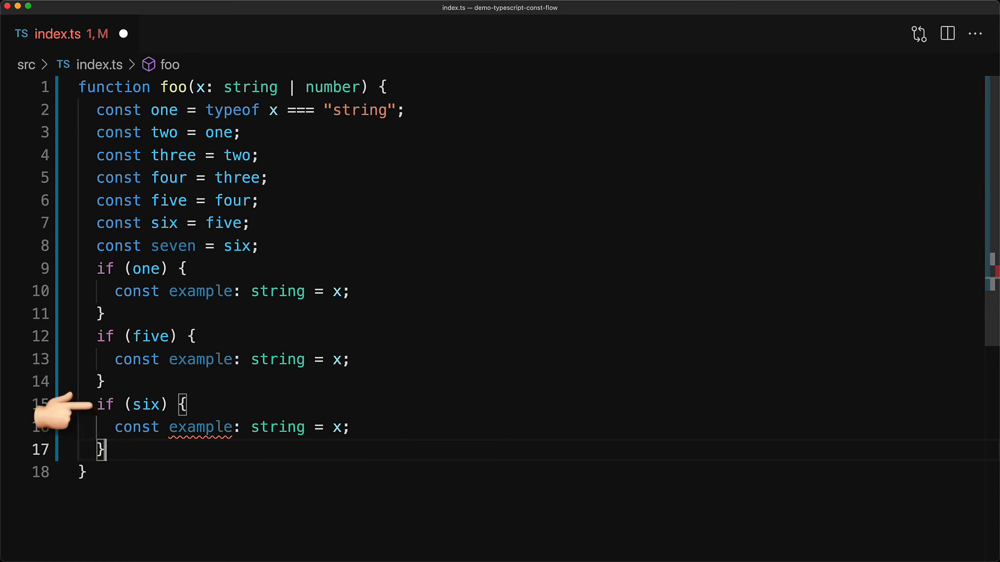
mouse_move(57, 112)
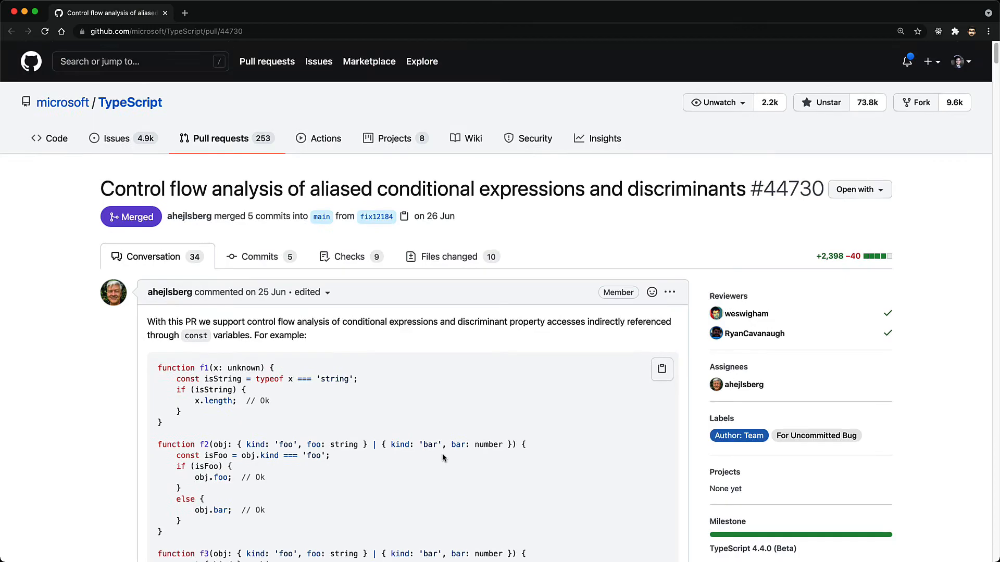
Scroll PR #44730 down to its list of fixed issues and reactions
scroll("down", 3)
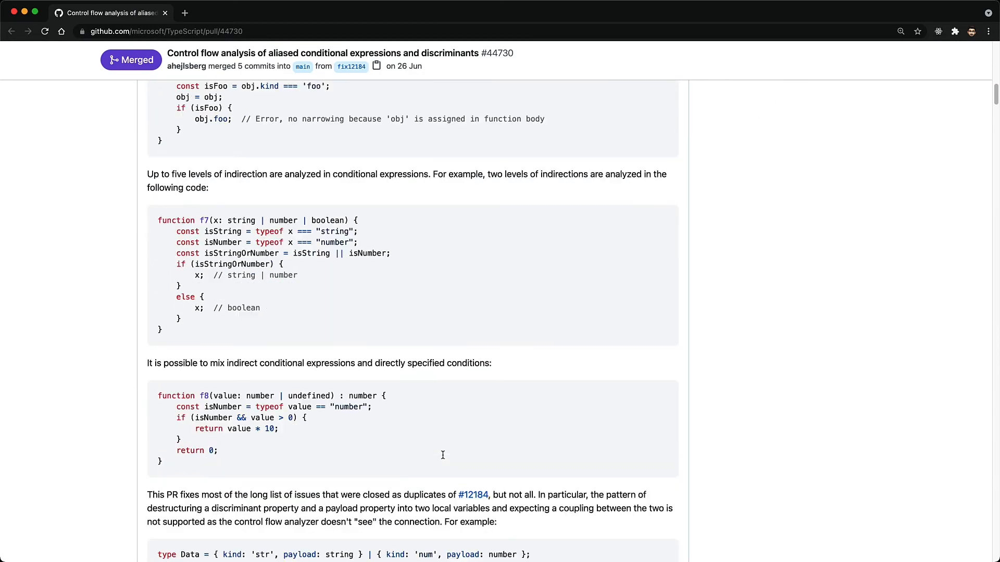
scroll("down", 3)
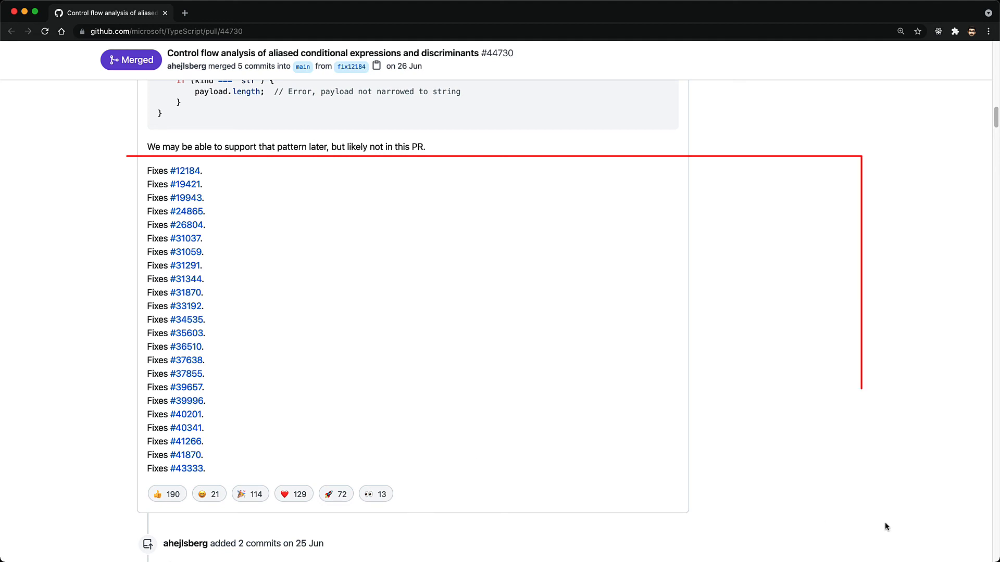
mouse_move(167, 494)
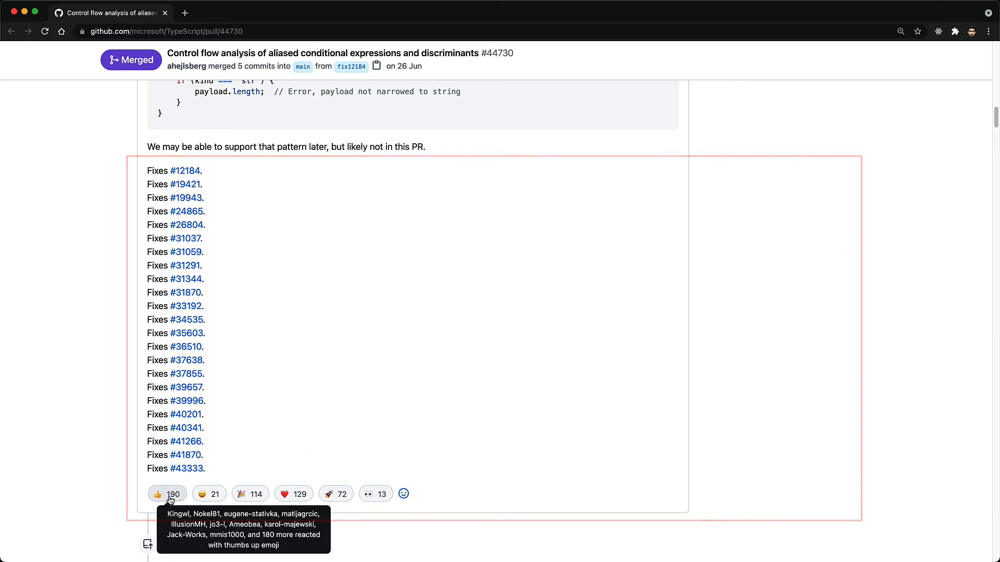